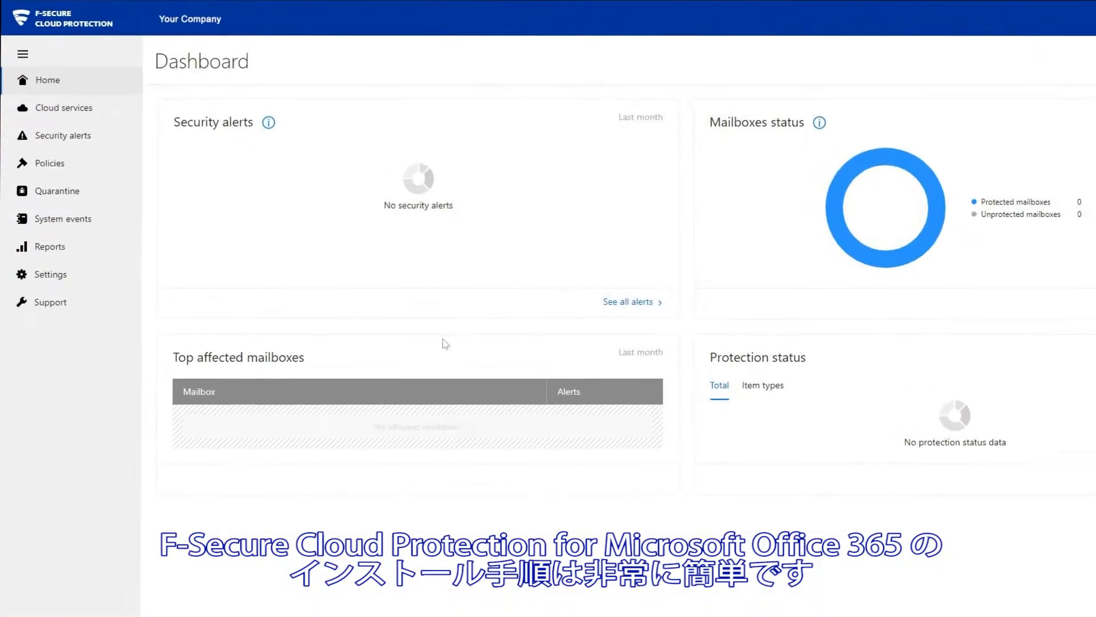
- Open the Cloud services page, which lists no connected applications yet
left_click(63, 108)
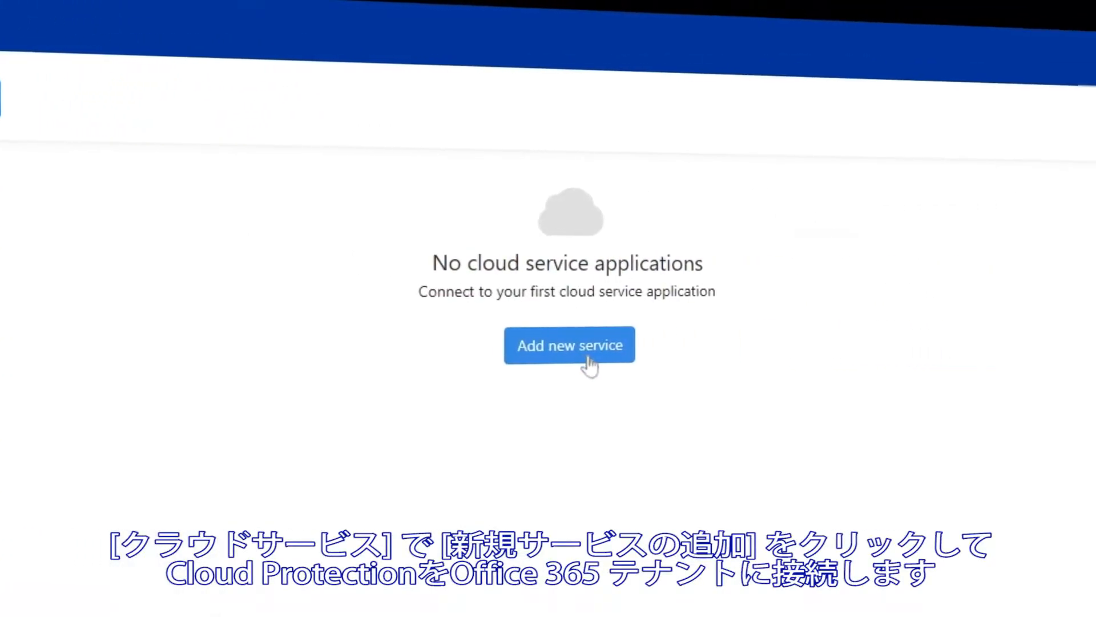
- Add an Office 365 / Exchange Online service named 'John Doe' with its tenant ID, and create it
left_click(569, 344)
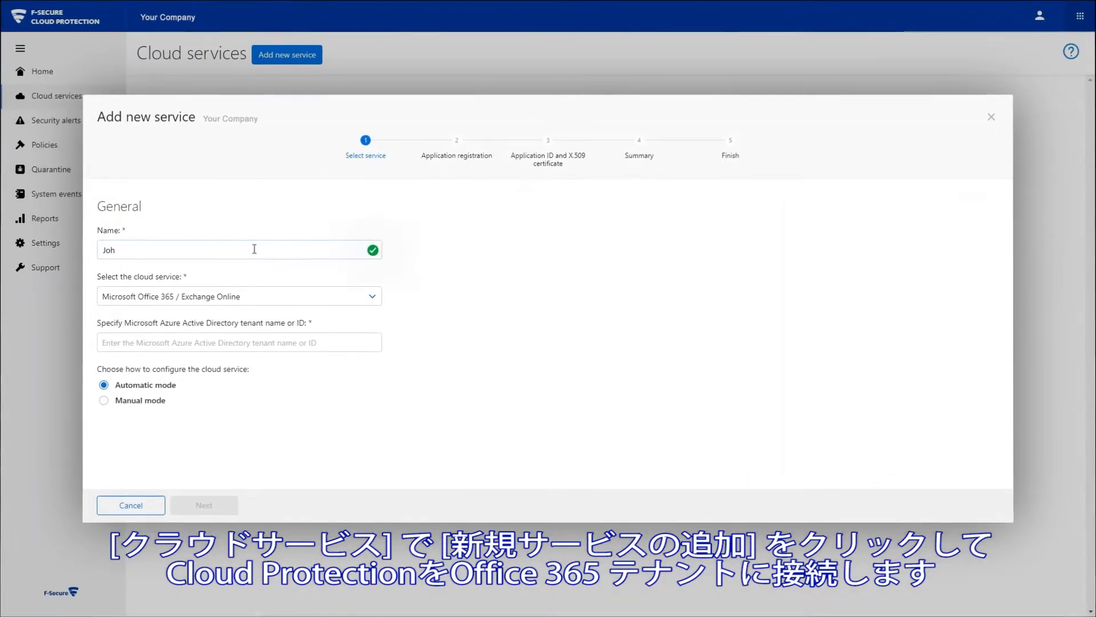
type("John Doe")
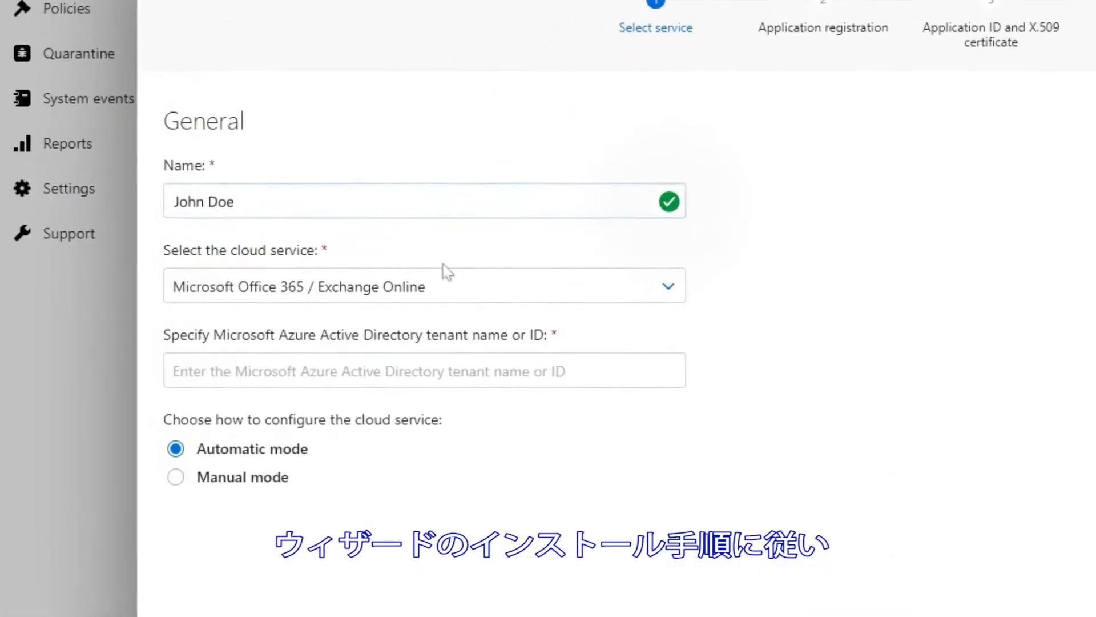
type("yourc")
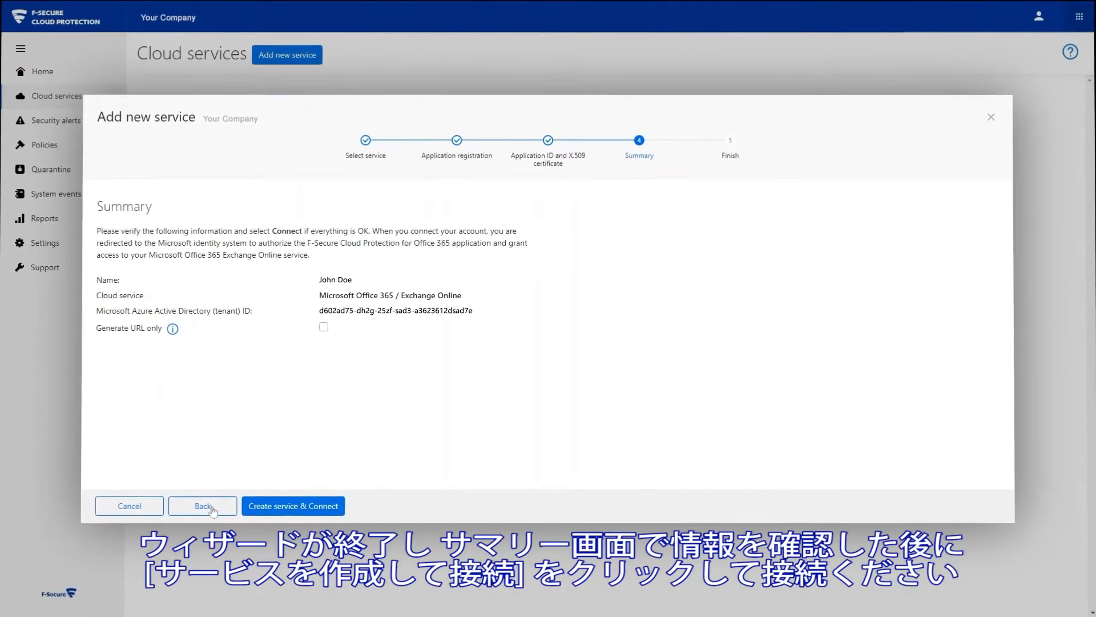
mouse_move(293, 505)
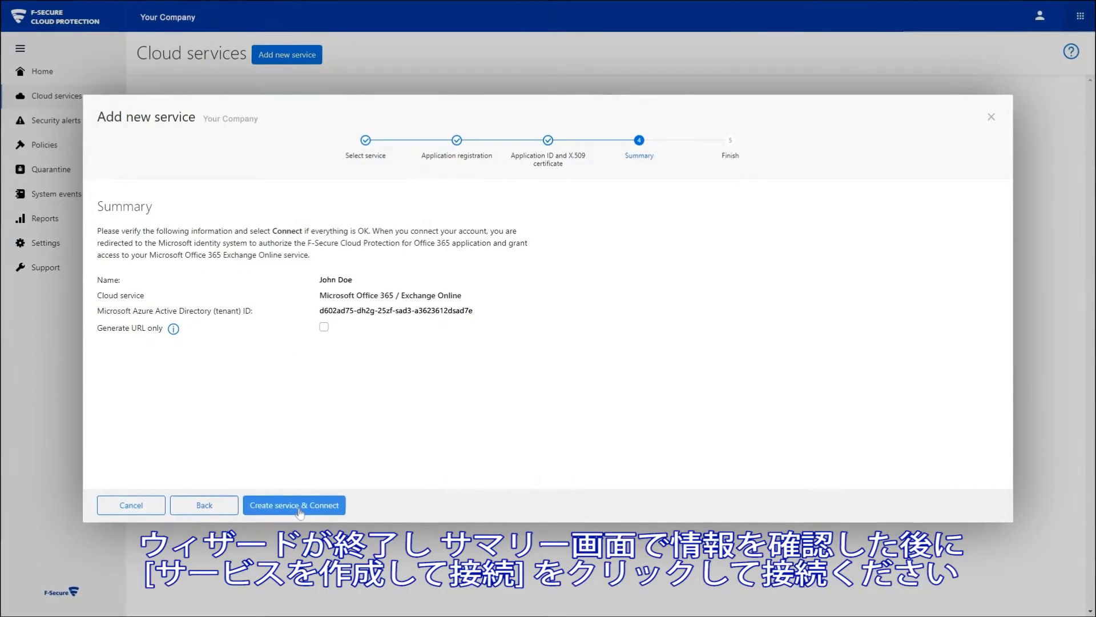
left_click(294, 505)
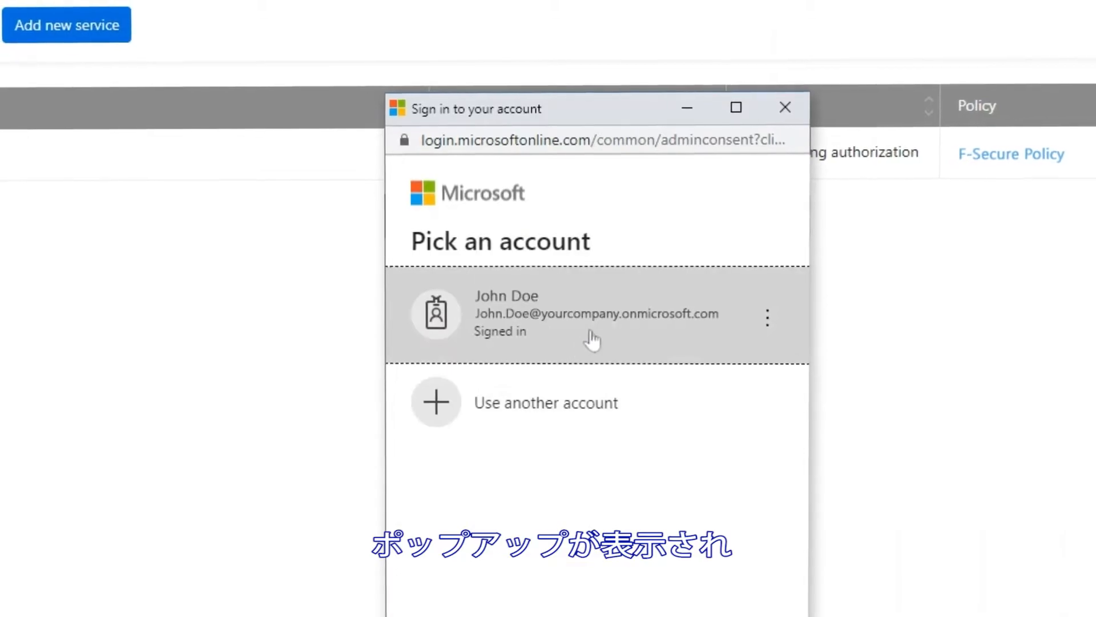
- Pick the signed-in Microsoft account and accept the organization-wide permissions
left_click(595, 314)
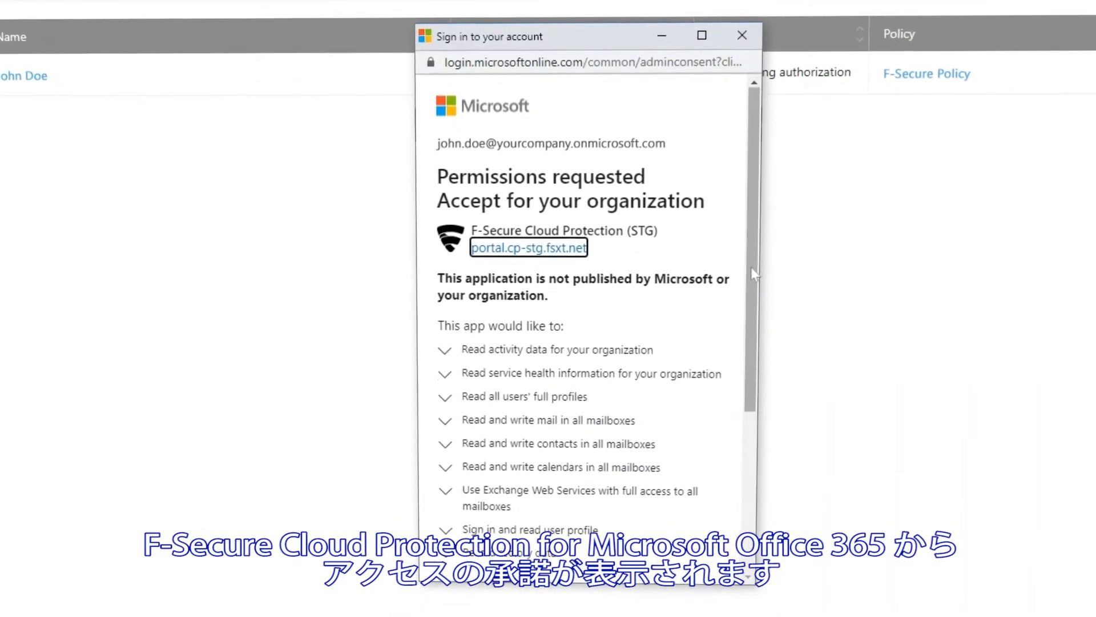
scroll("down", 3)
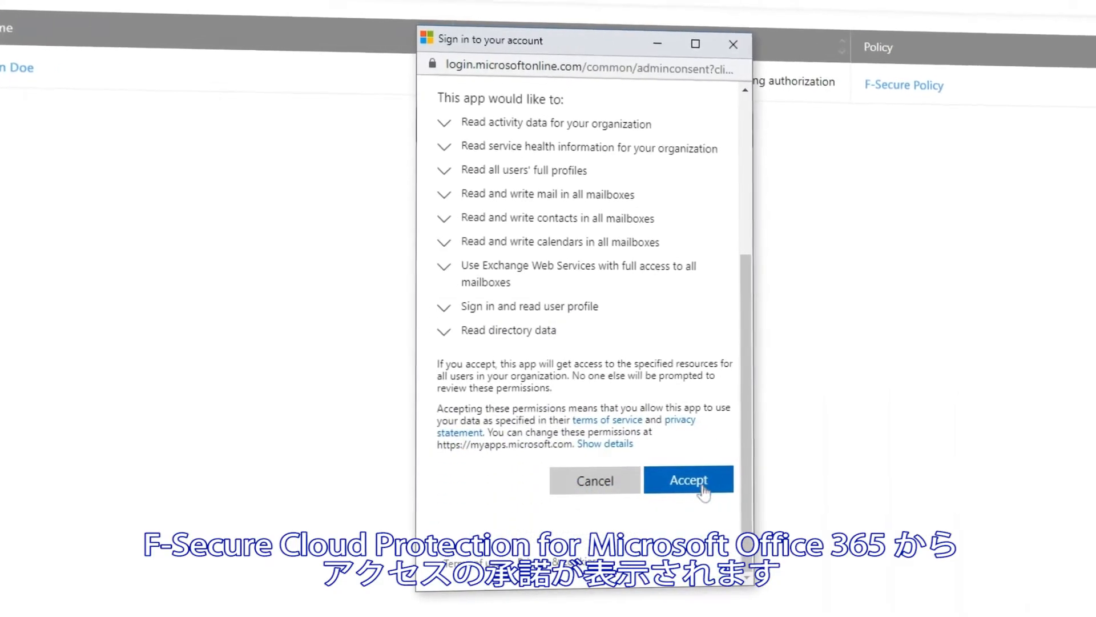
left_click(688, 480)
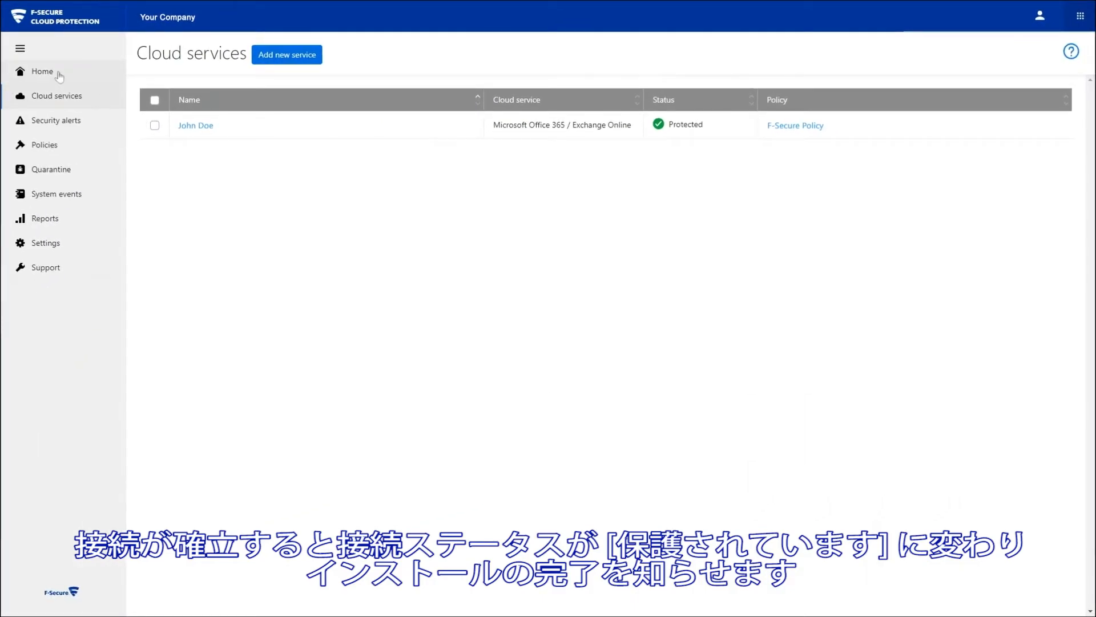
- Go to Home to view the dashboard with one protected mailbox and scan stats
left_click(42, 71)
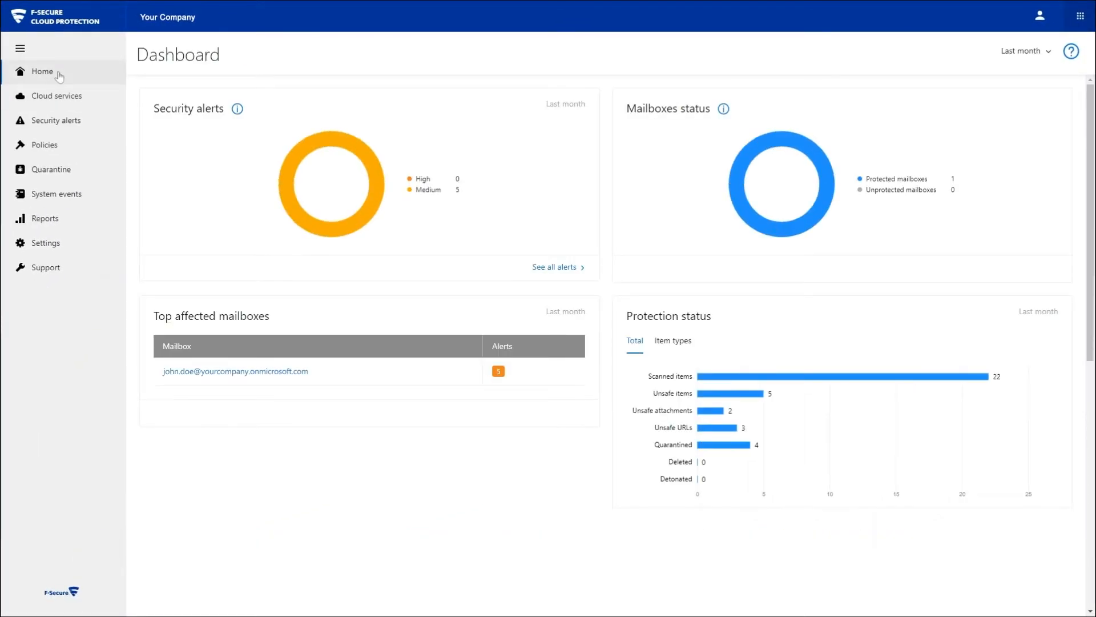